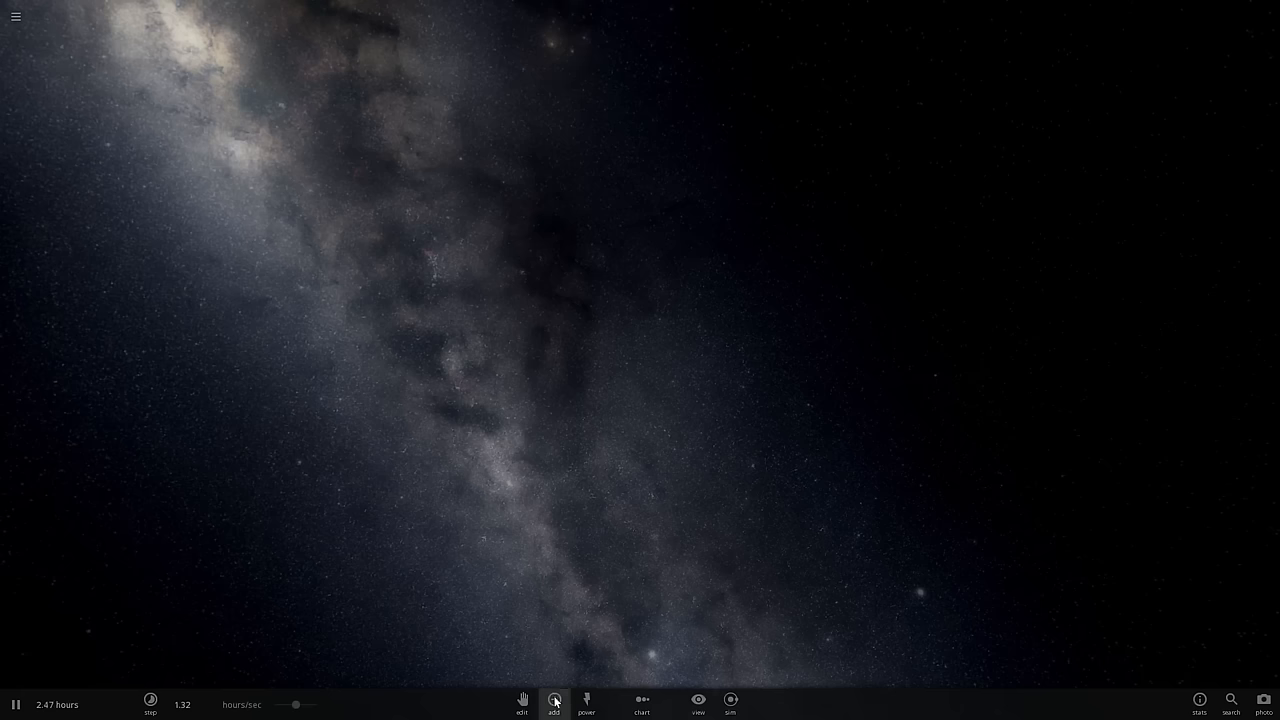
# Switch to an empty space simulation from the saved simulations list
pyautogui.click(554, 700)
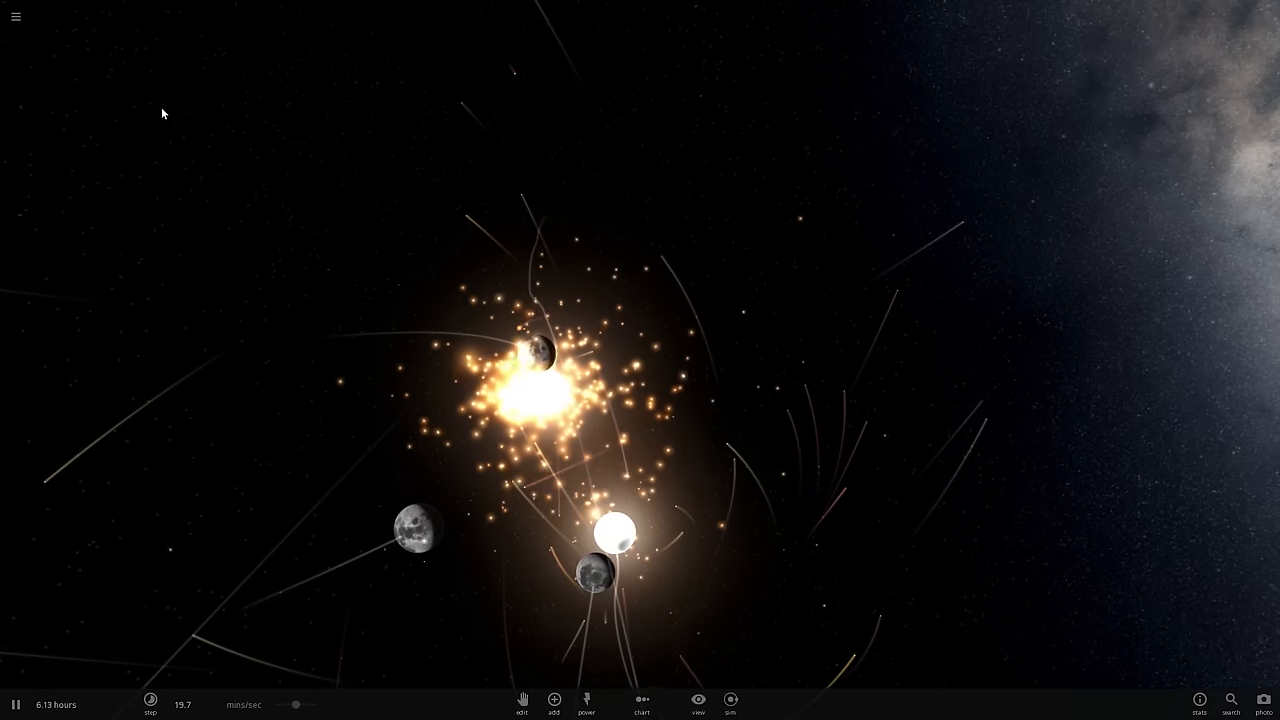
pyautogui.click(15, 17)
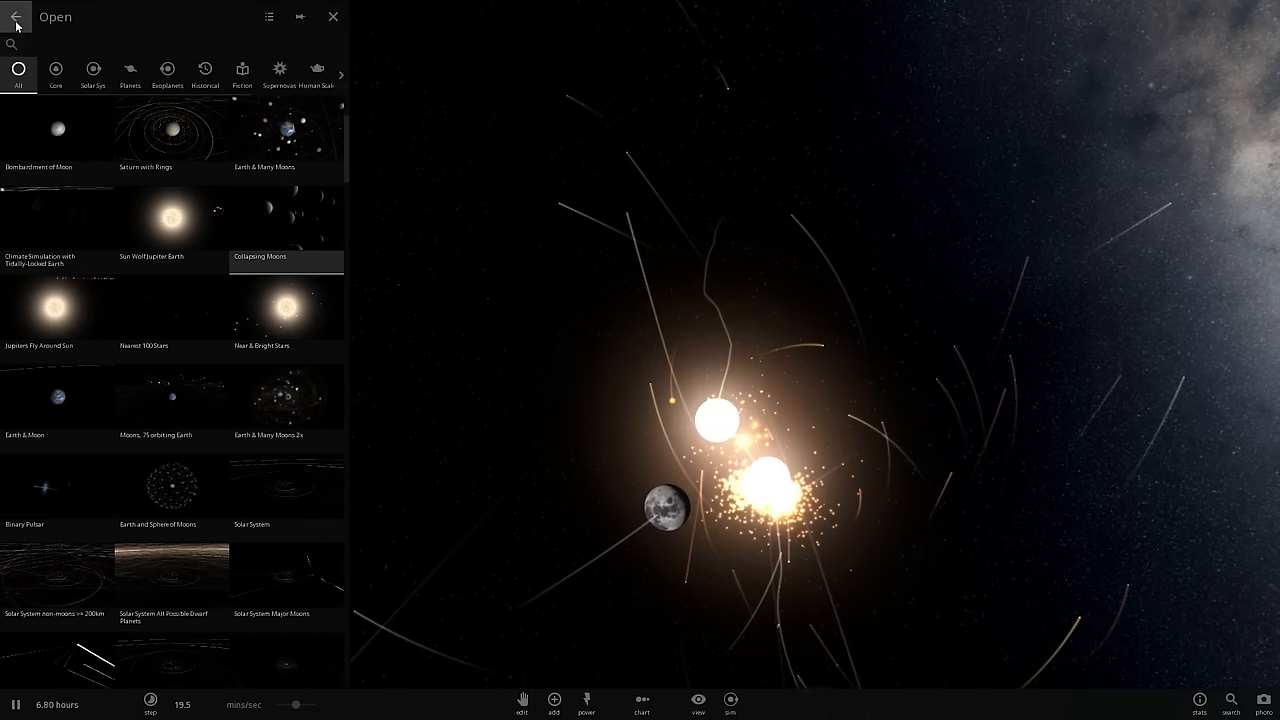
pyautogui.click(16, 20)
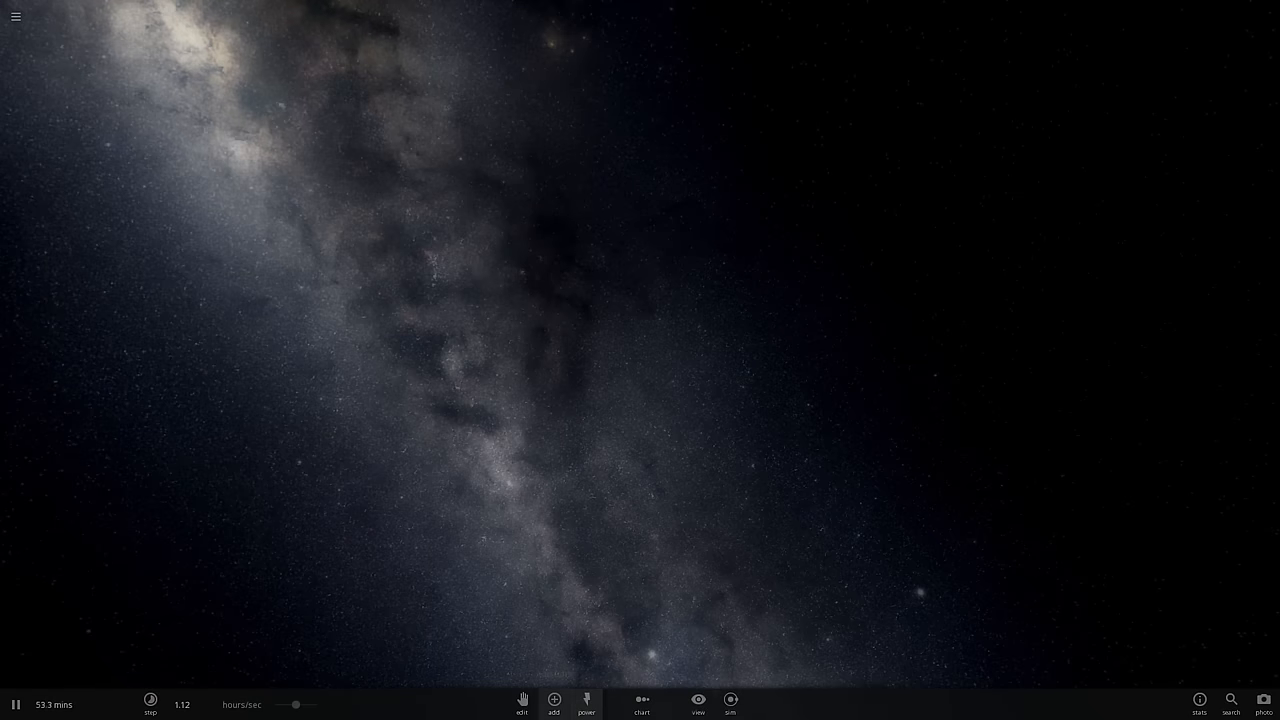
# Add an asteroid named Bacteria and set its Organics material to 100%
pyautogui.click(551, 703)
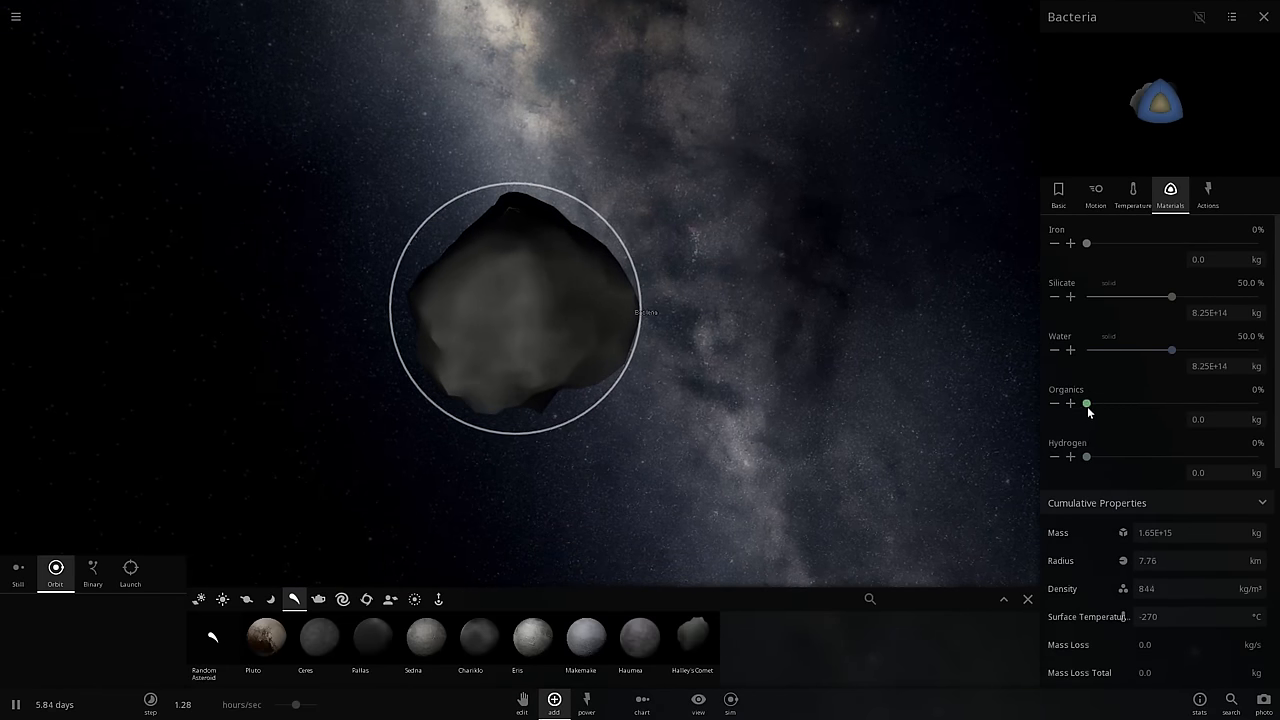
pyautogui.moveTo(1087, 403); pyautogui.dragTo(1173, 403)
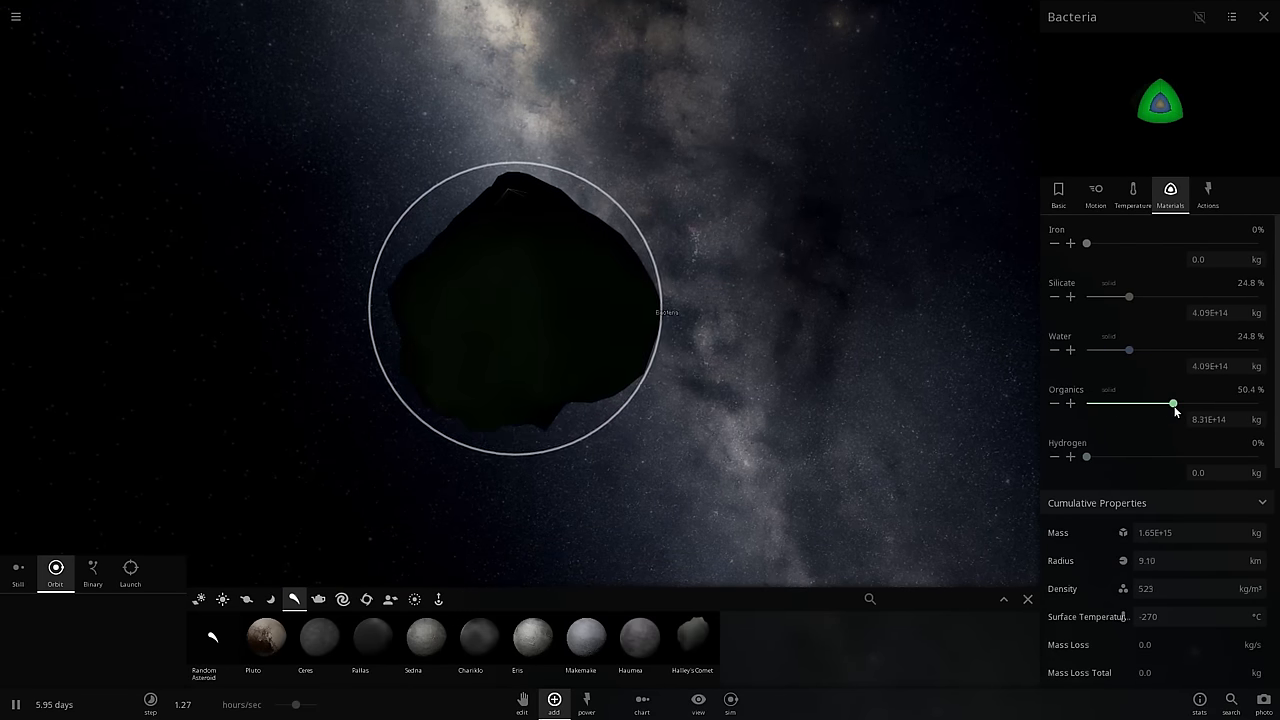
pyautogui.moveTo(1173, 403); pyautogui.dragTo(1258, 403)
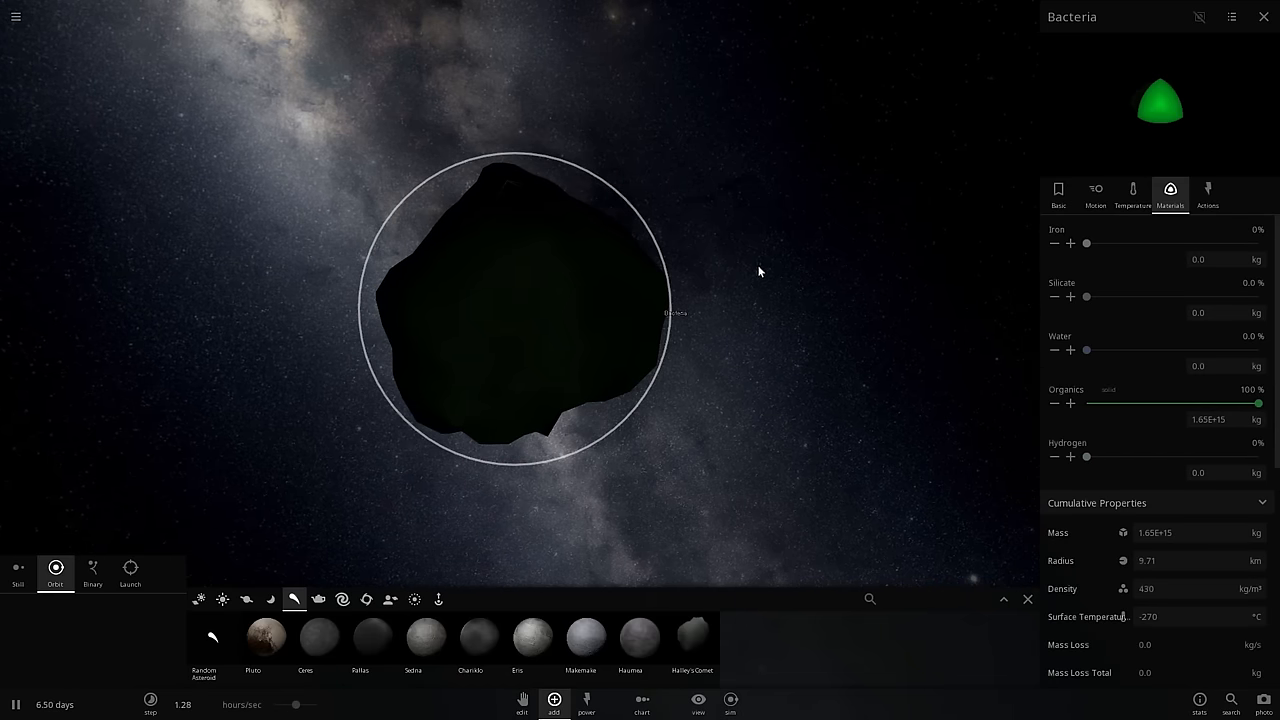
pyautogui.moveTo(739, 332)
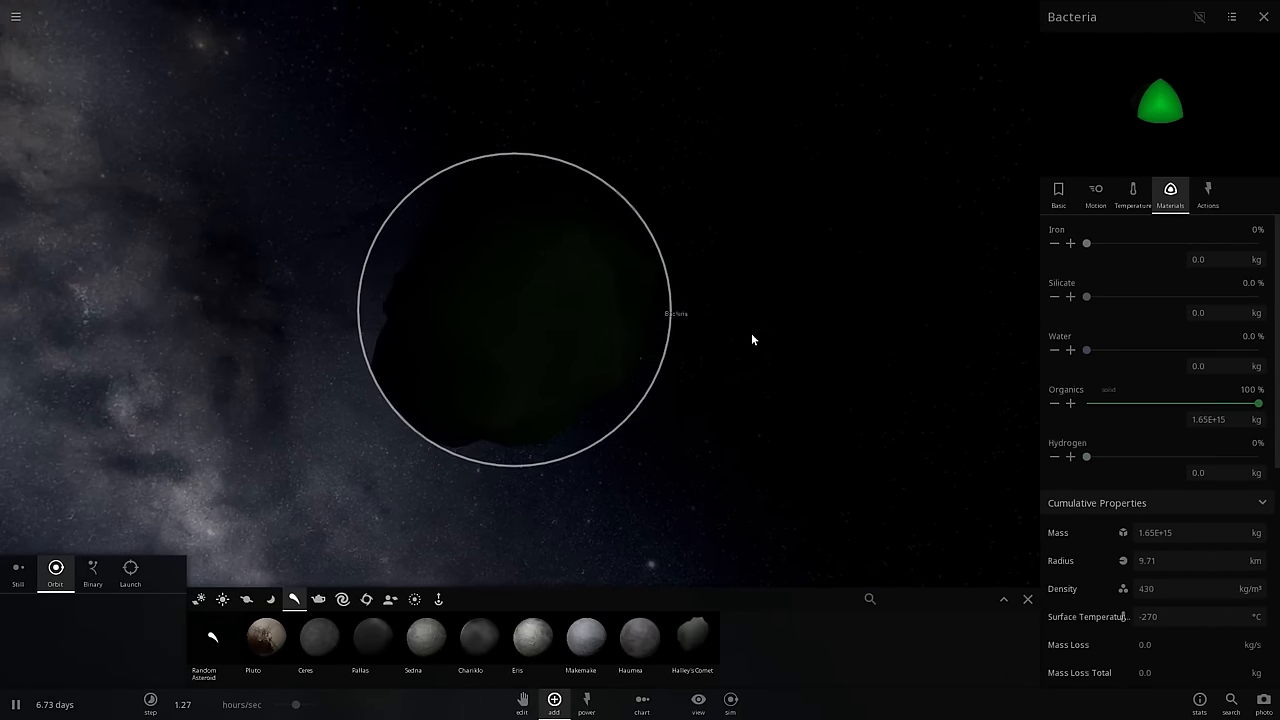
pyautogui.click(1260, 18)
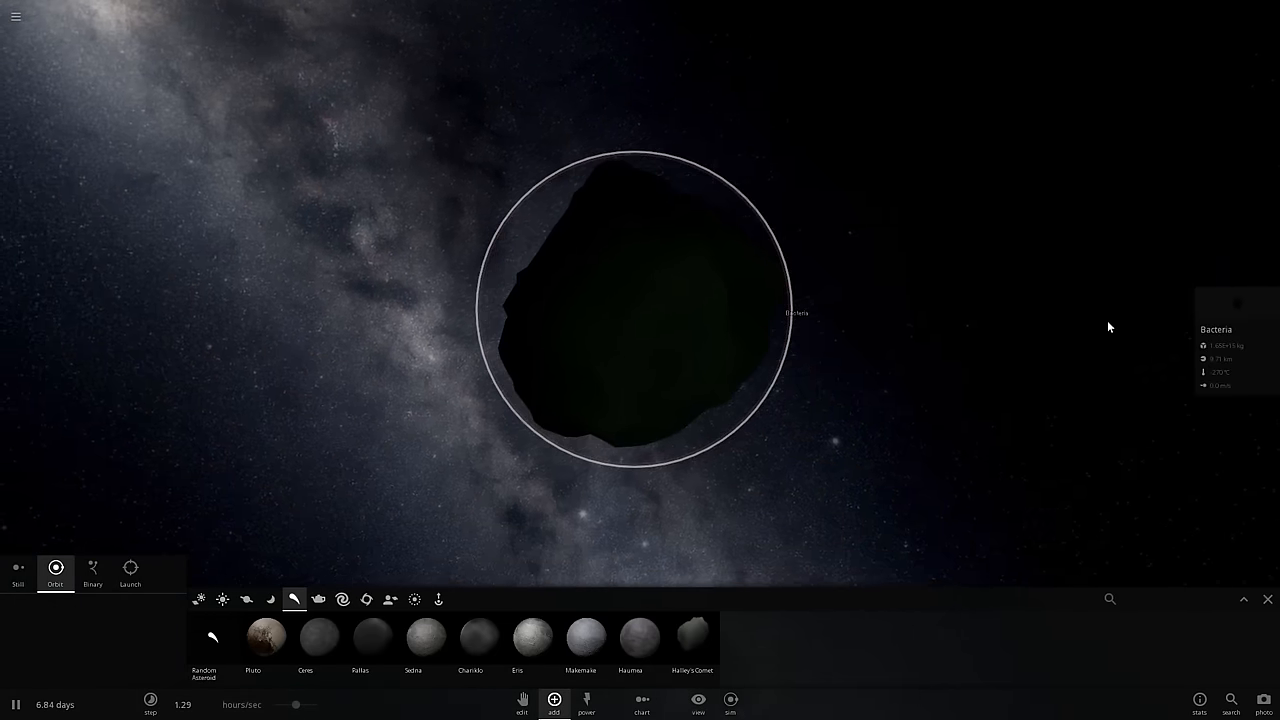
# Reopen Bacteria's basic properties, showing 9.71 km radius and 430 kg/m³ density
pyautogui.click(1236, 330)
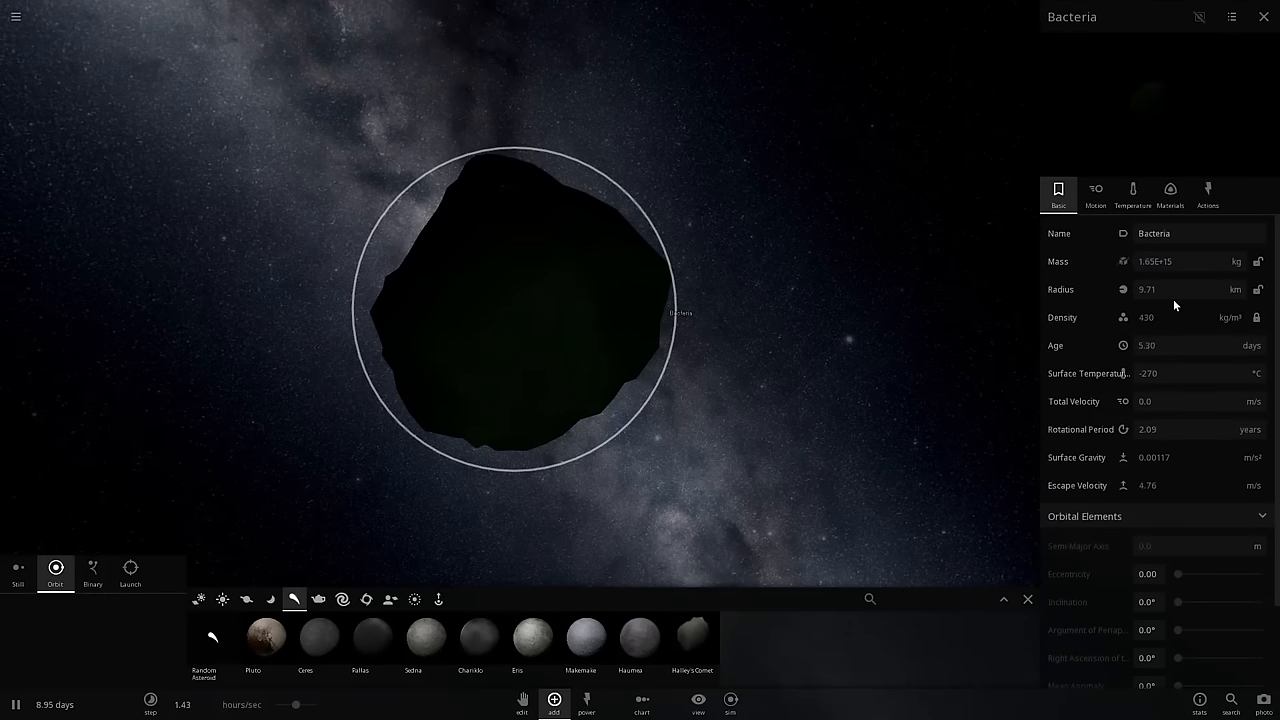
pyautogui.moveTo(632, 315)
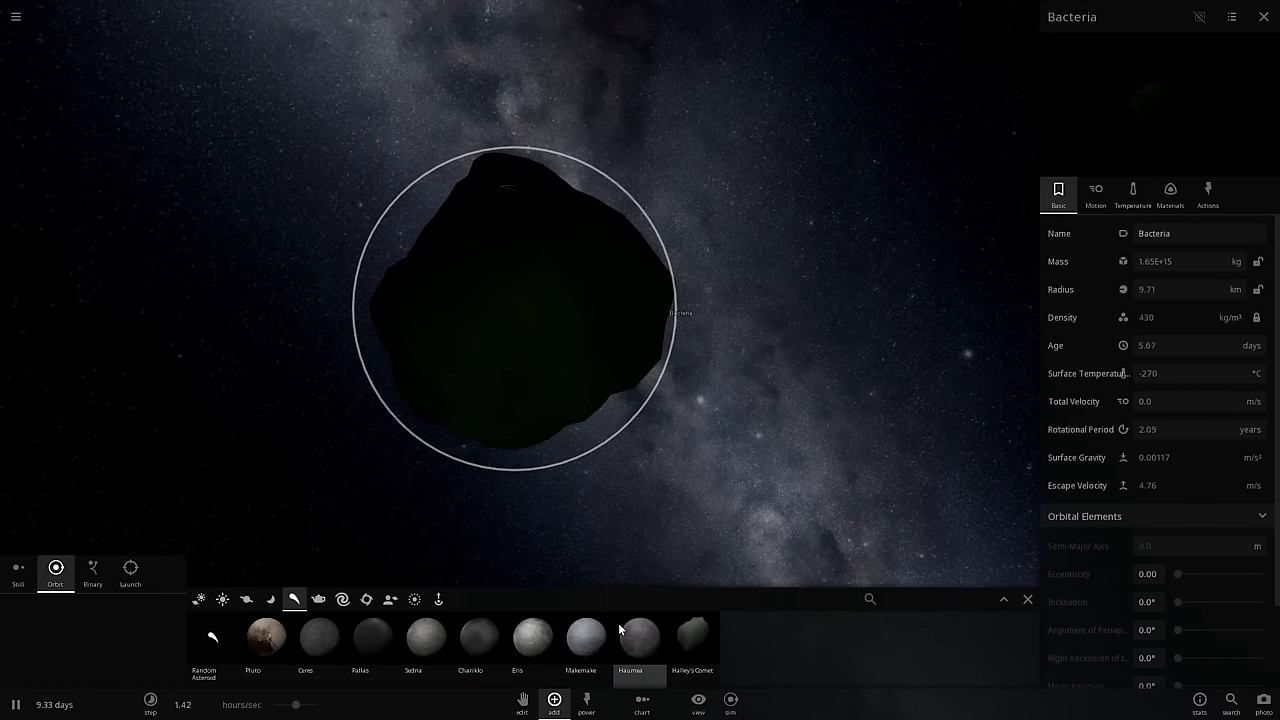
pyautogui.click(263, 644)
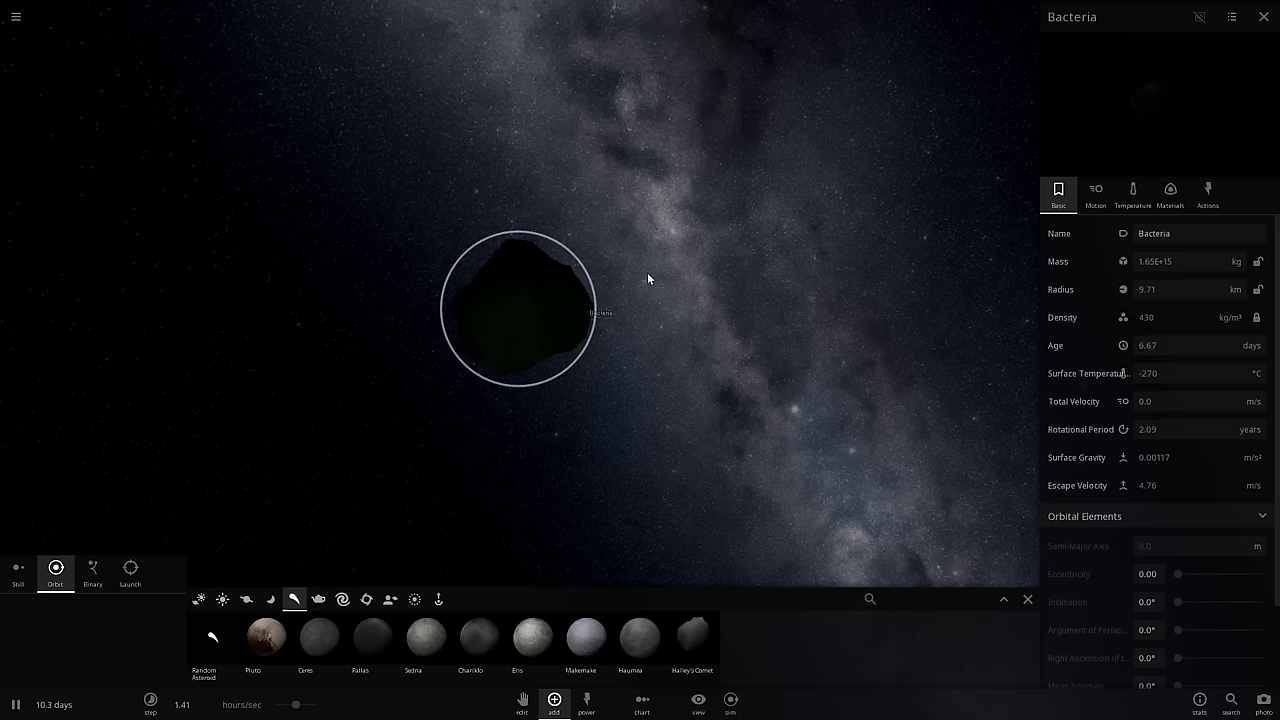
pyautogui.moveTo(539, 202)
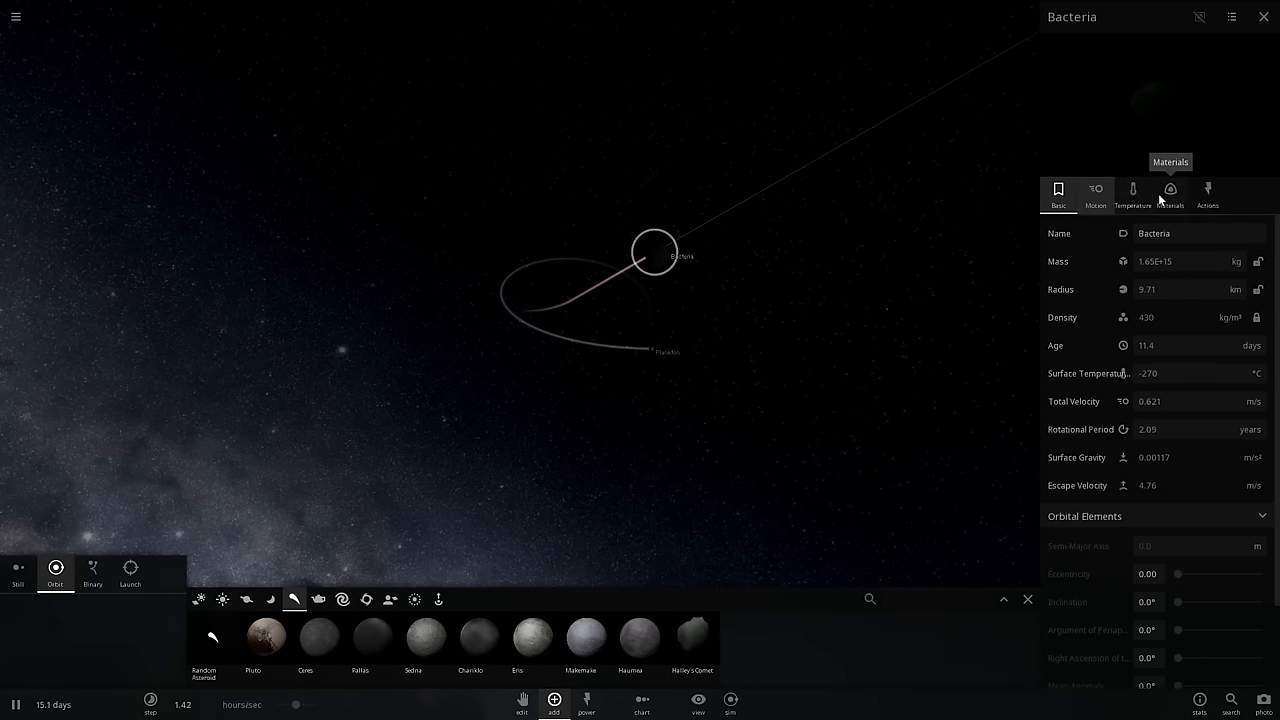
# Open the materials settings of the new Plankton body orbiting Bacteria
pyautogui.click(1207, 191)
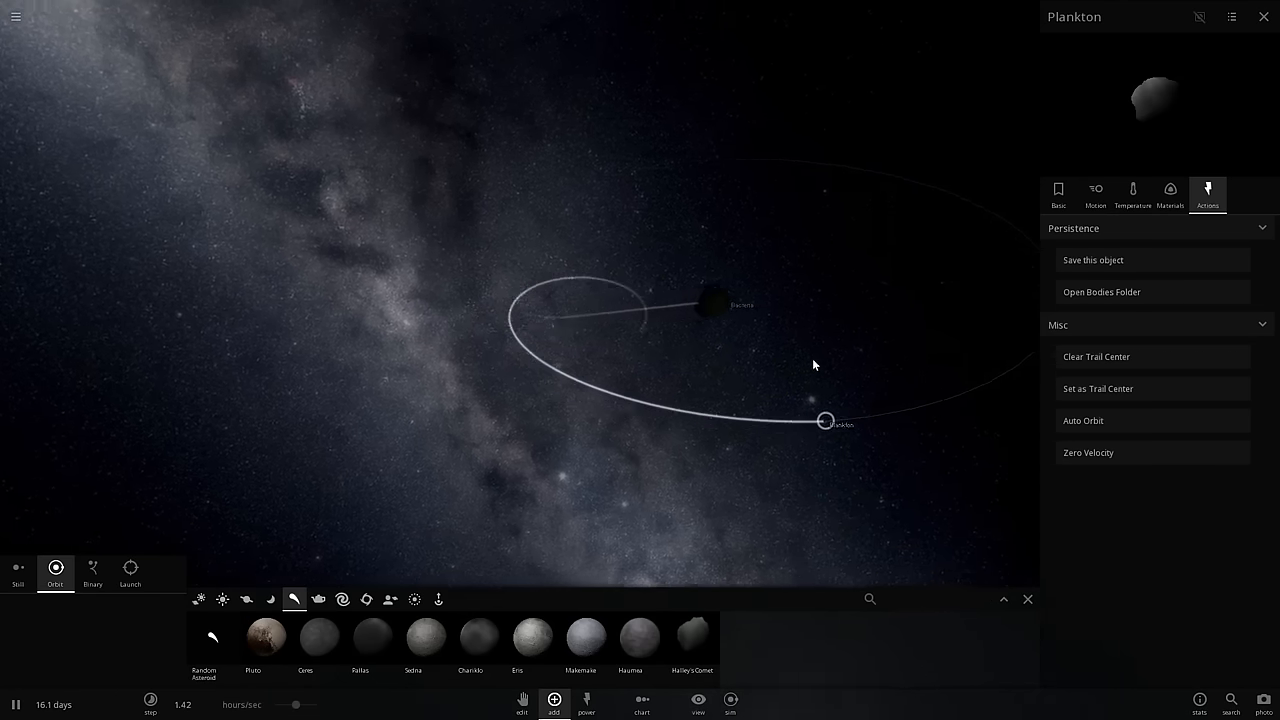
# Move Plankton right next to the Bacteria body
pyautogui.click(712, 303)
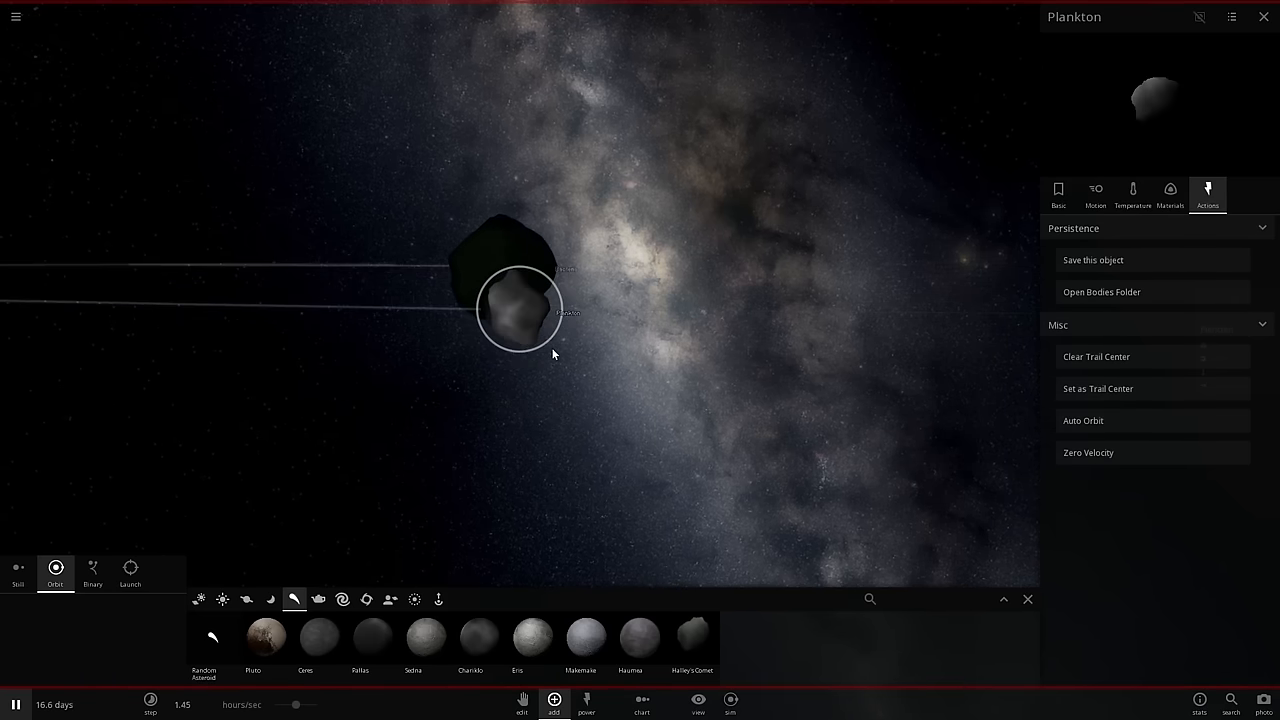
pyautogui.click(1170, 192)
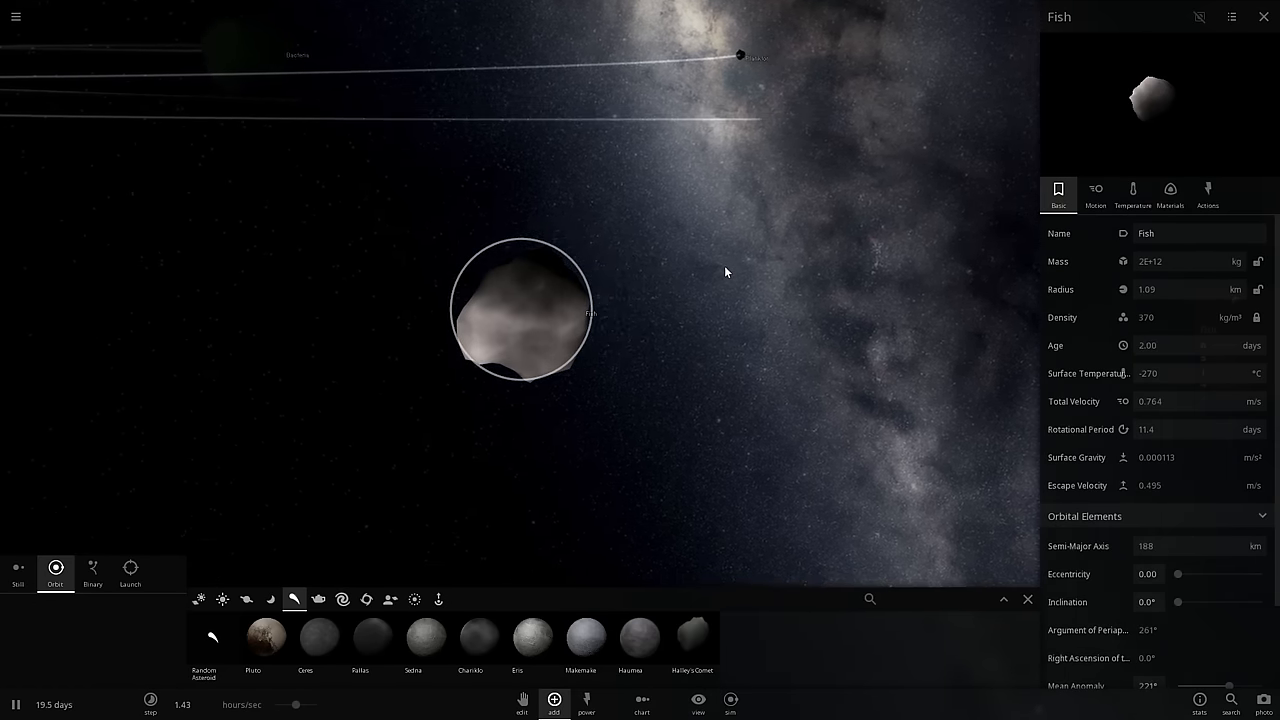
pyautogui.moveTo(1123, 261)
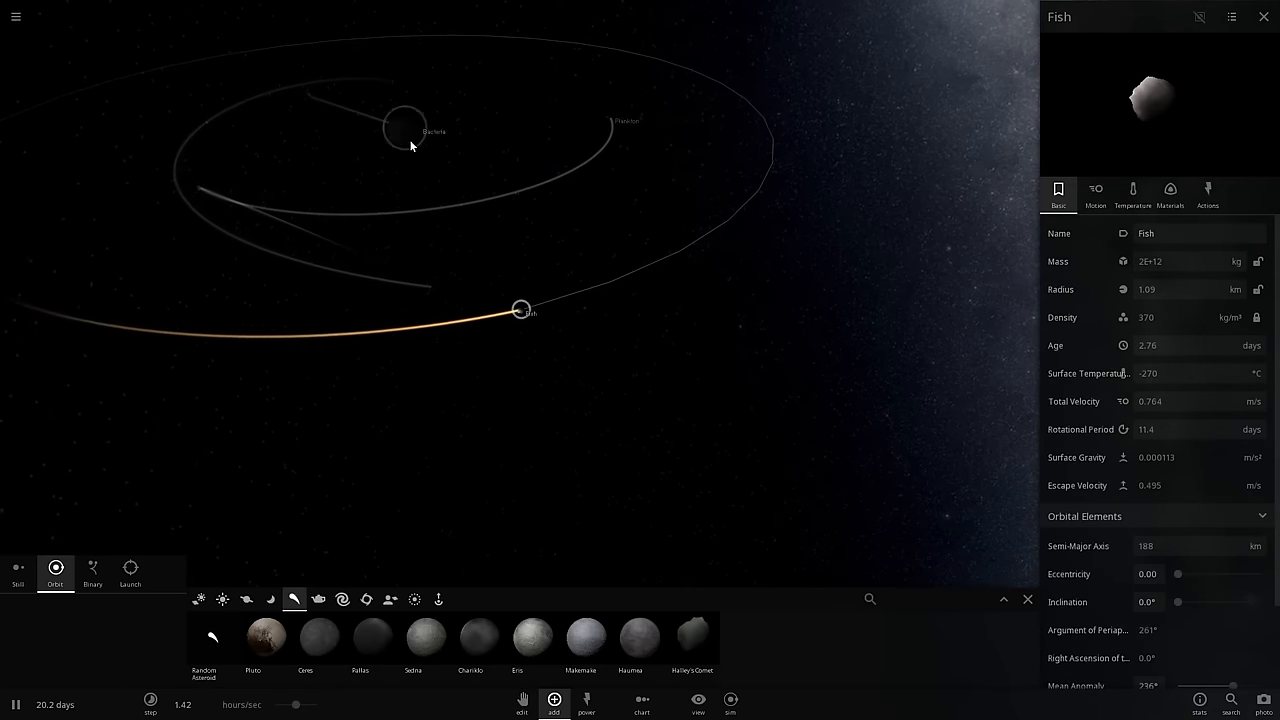
# Check the Bacteria body's properties, then reselect the Fish body
pyautogui.click(397, 130)
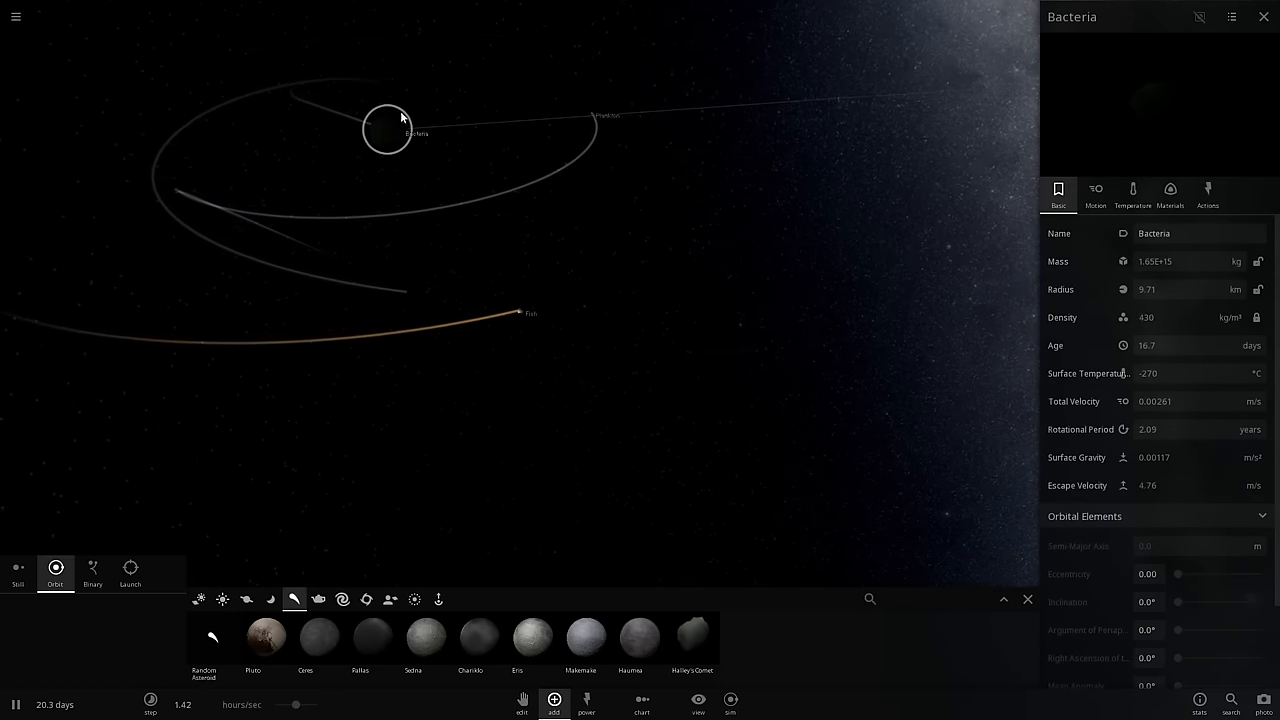
pyautogui.click(516, 311)
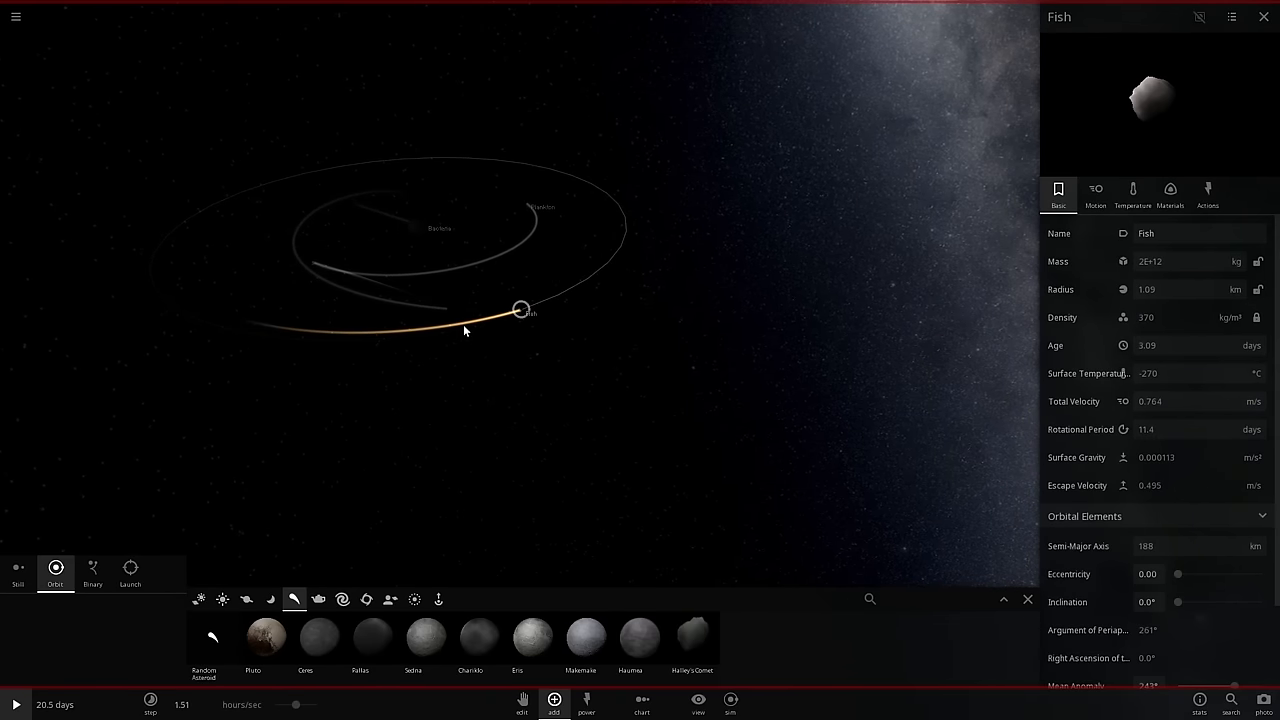
pyautogui.moveTo(477, 339)
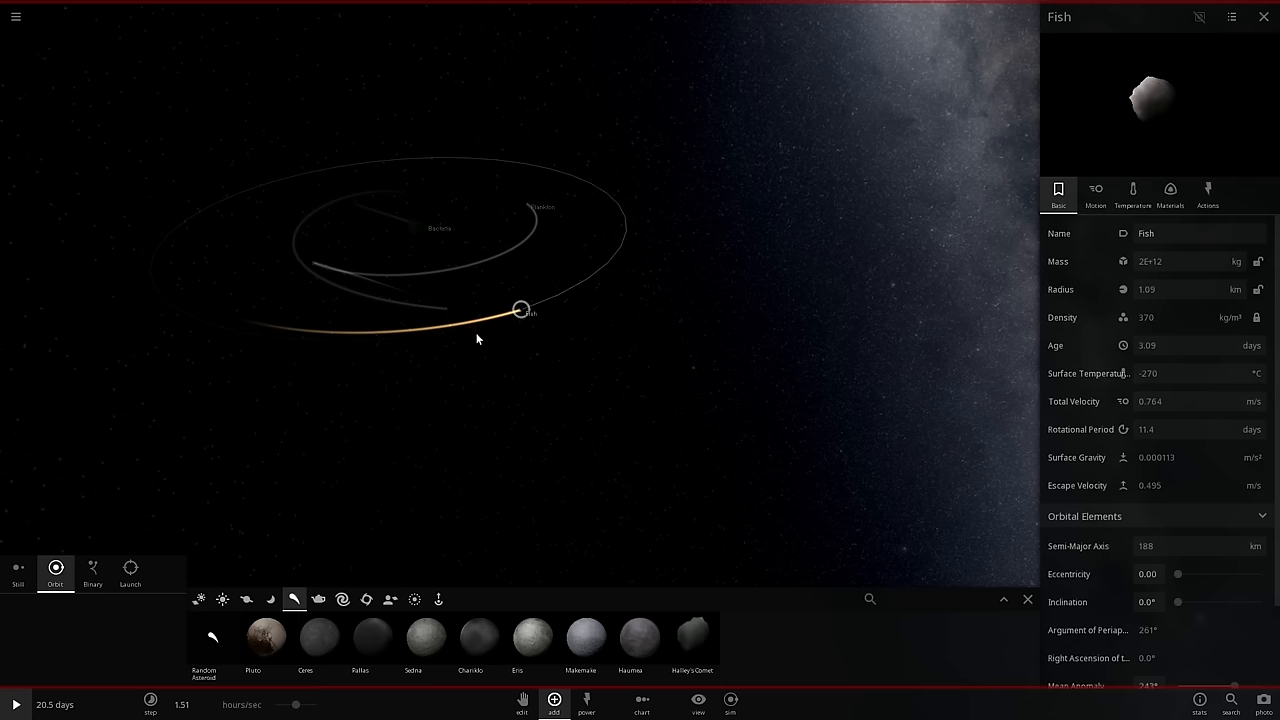
pyautogui.moveTo(463, 429)
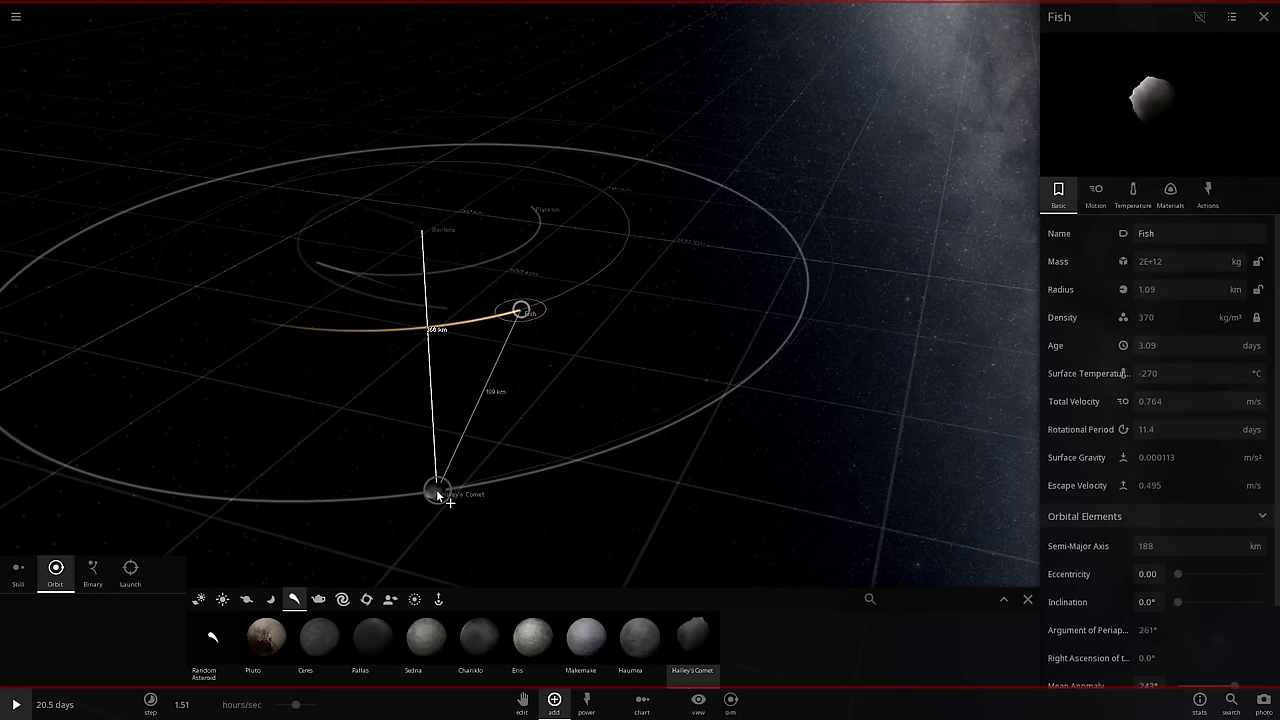
# Place a new body named Cattle in orbit and make it 100% organic
pyautogui.moveTo(438, 495); pyautogui.dragTo(413, 420)
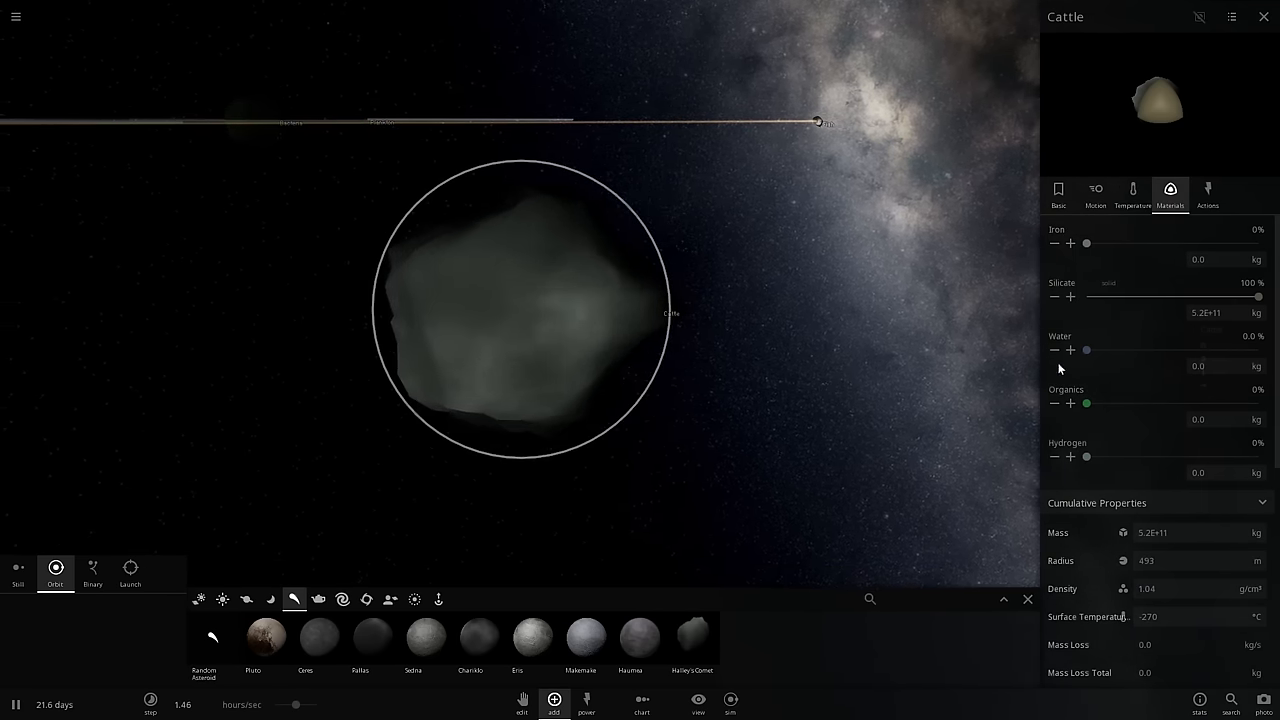
pyautogui.moveTo(1086, 403); pyautogui.dragTo(1226, 403)
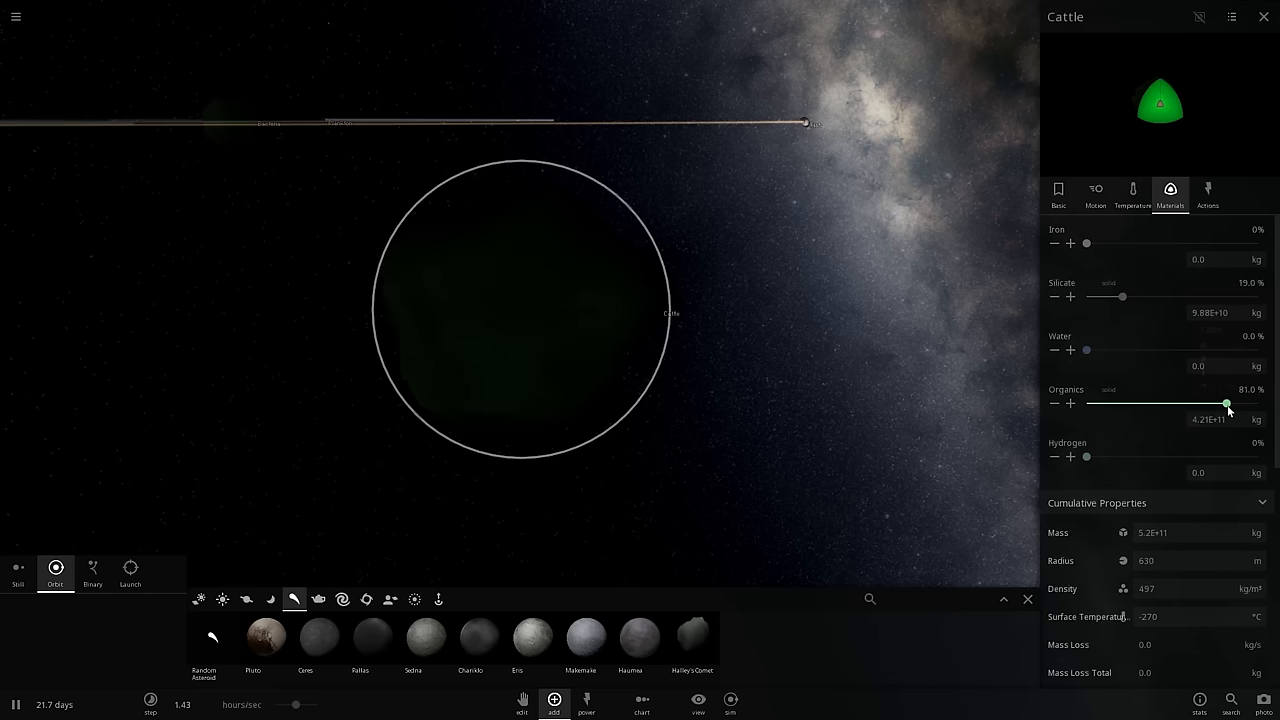
pyautogui.moveTo(1227, 404); pyautogui.dragTo(1260, 404)
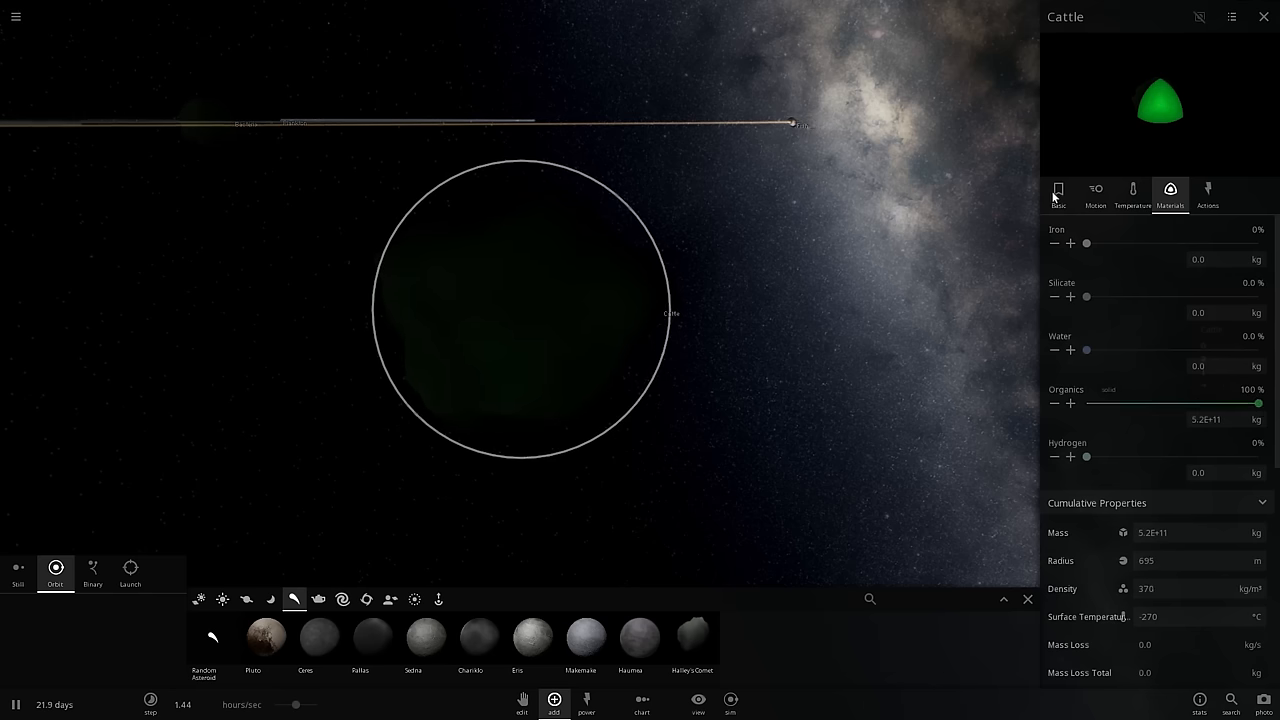
pyautogui.click(1059, 193)
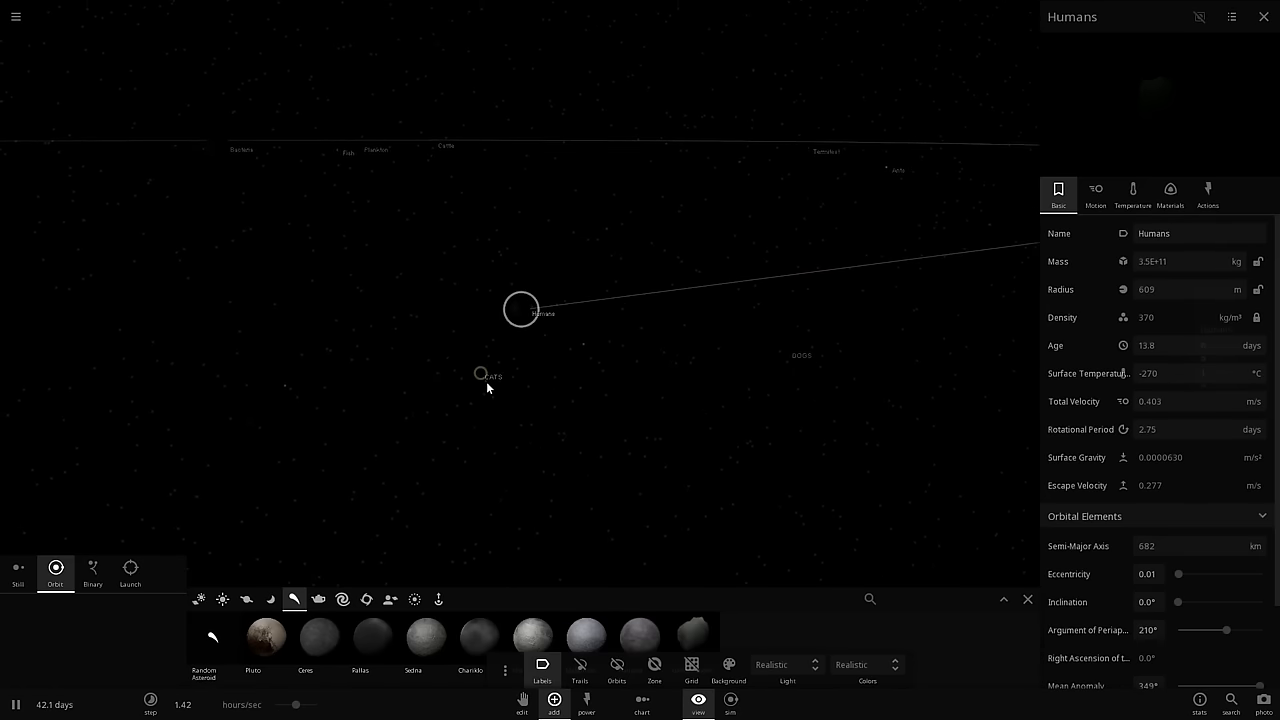
# Select the DOGS (1E+10 kg) and CATS (3E+9 kg) bodies near Humans
pyautogui.click(480, 376)
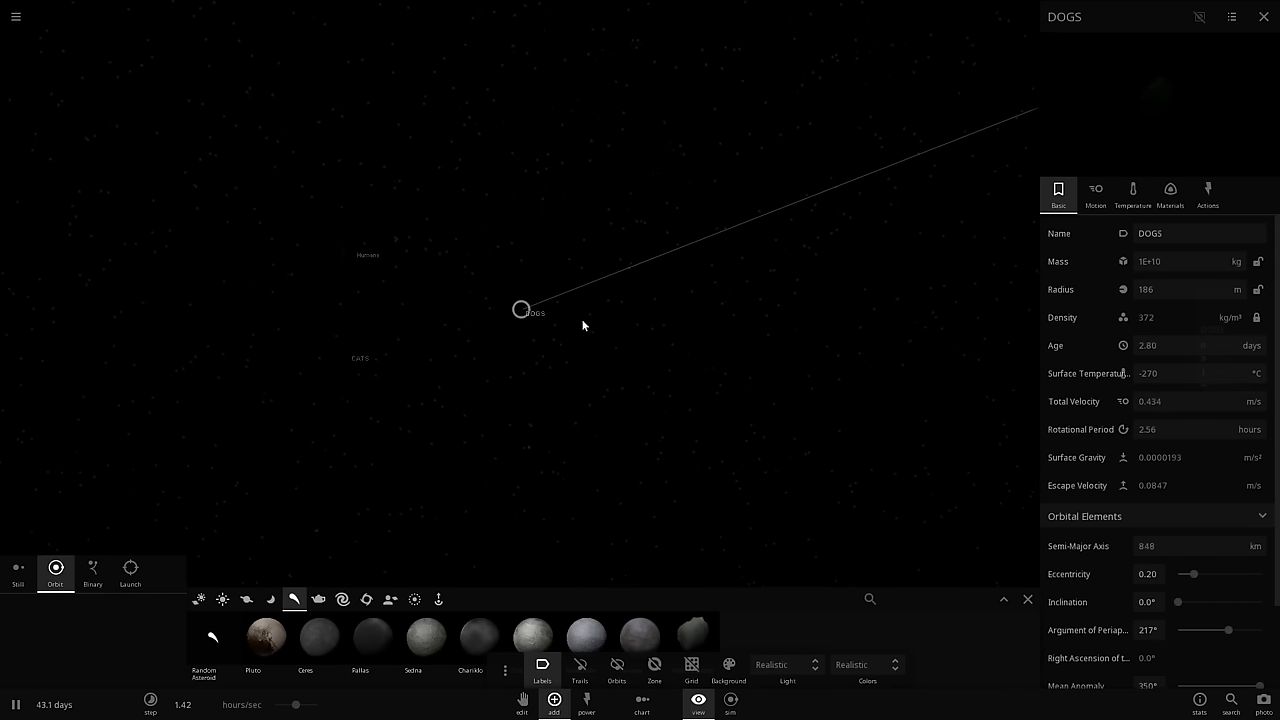
pyautogui.click(354, 365)
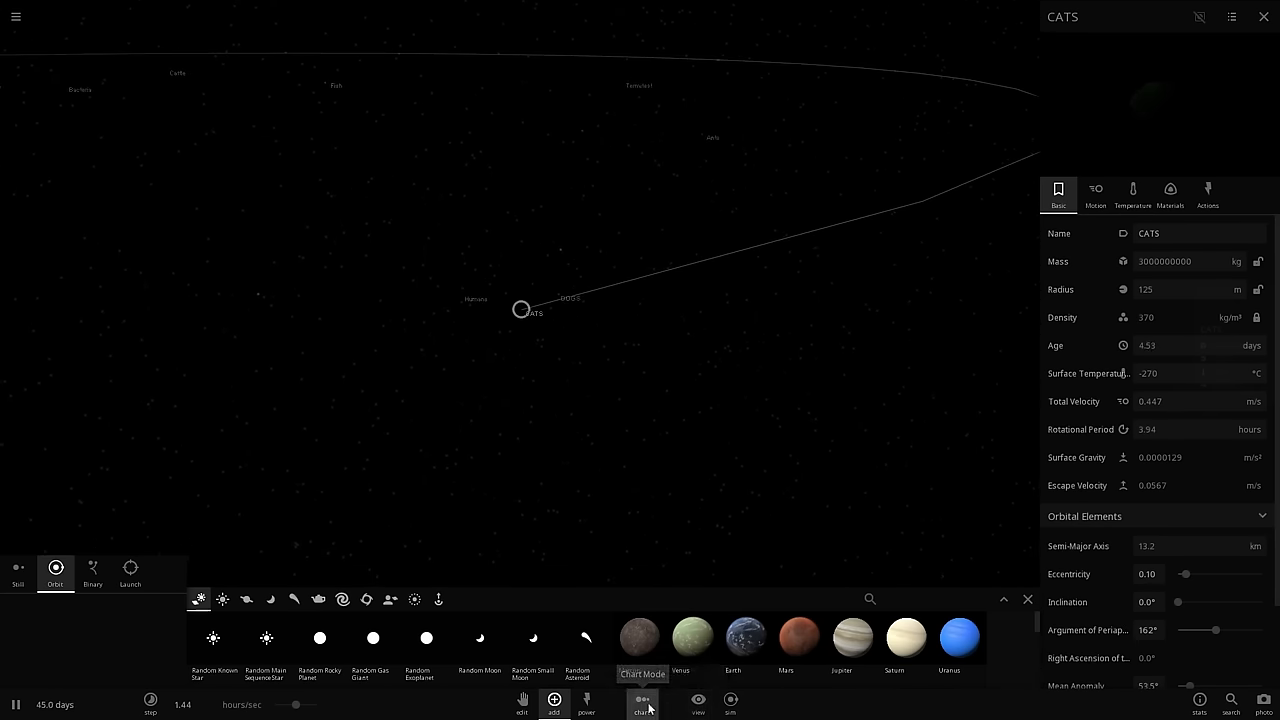
# Switch to Chart Mode to compare the organic bodies
pyautogui.click(641, 703)
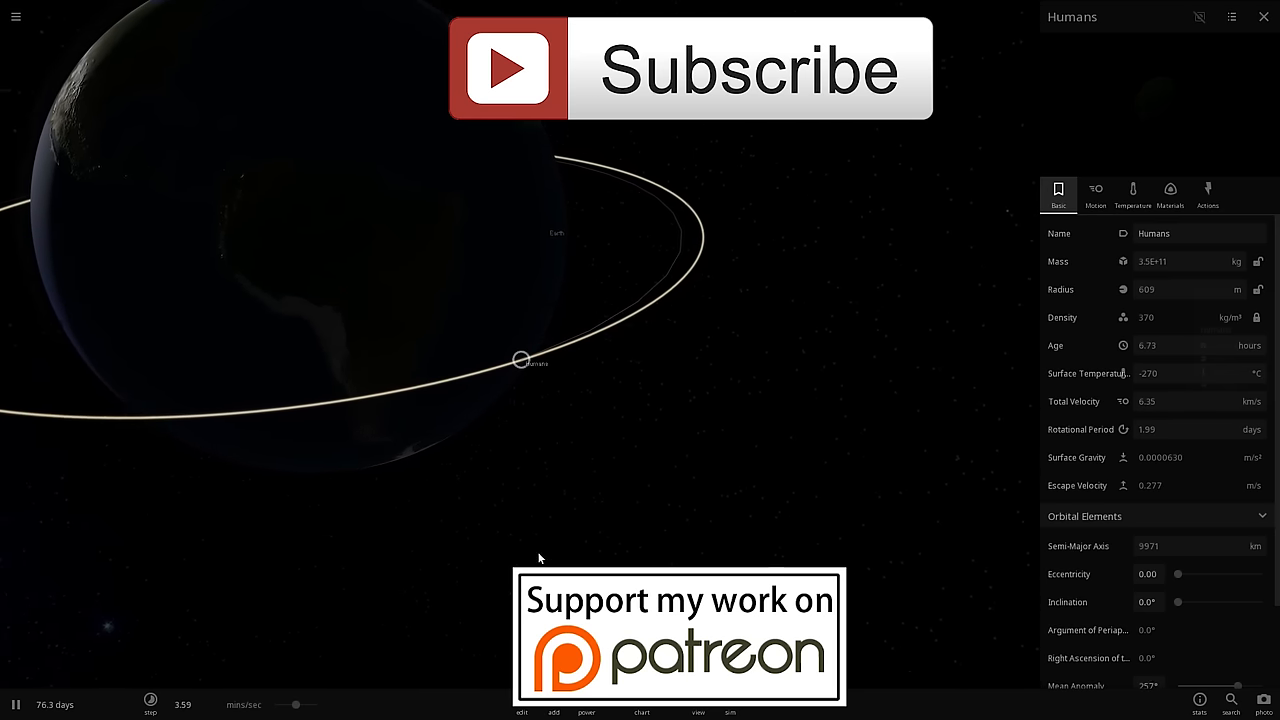
# Zero the Humans body's velocity so it plunges toward Earth
pyautogui.click(1207, 195)
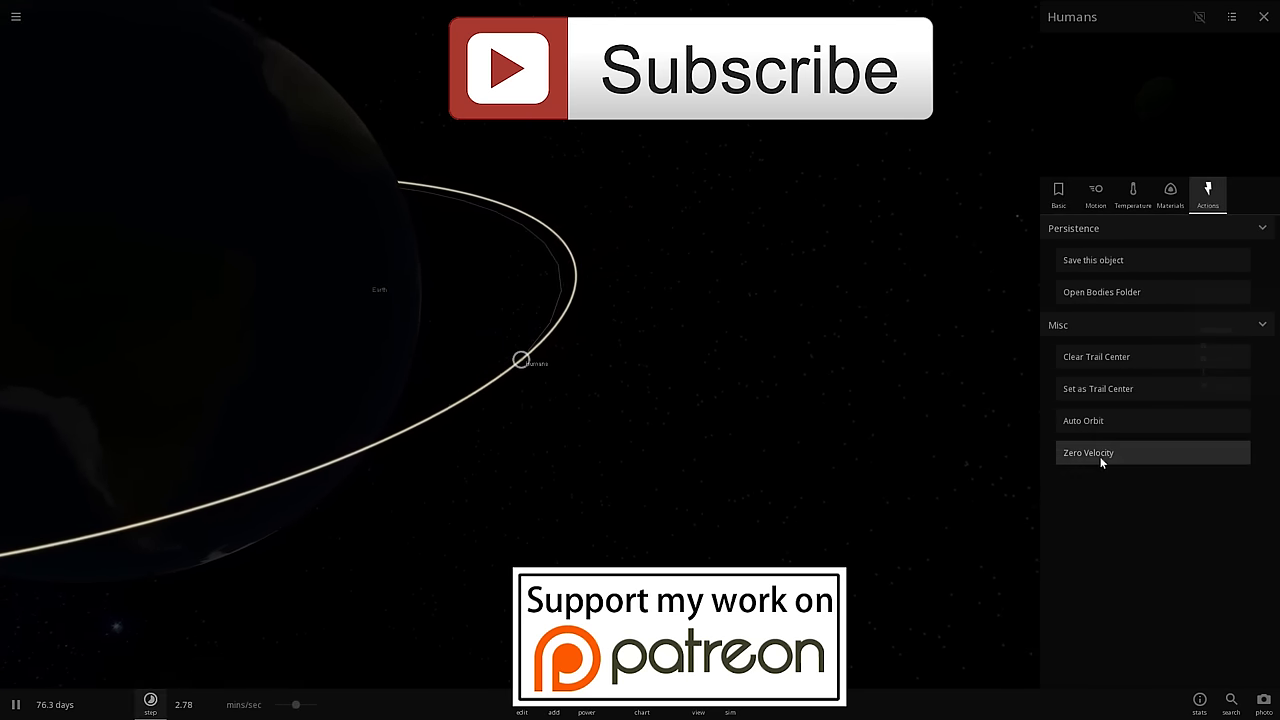
pyautogui.click(1088, 452)
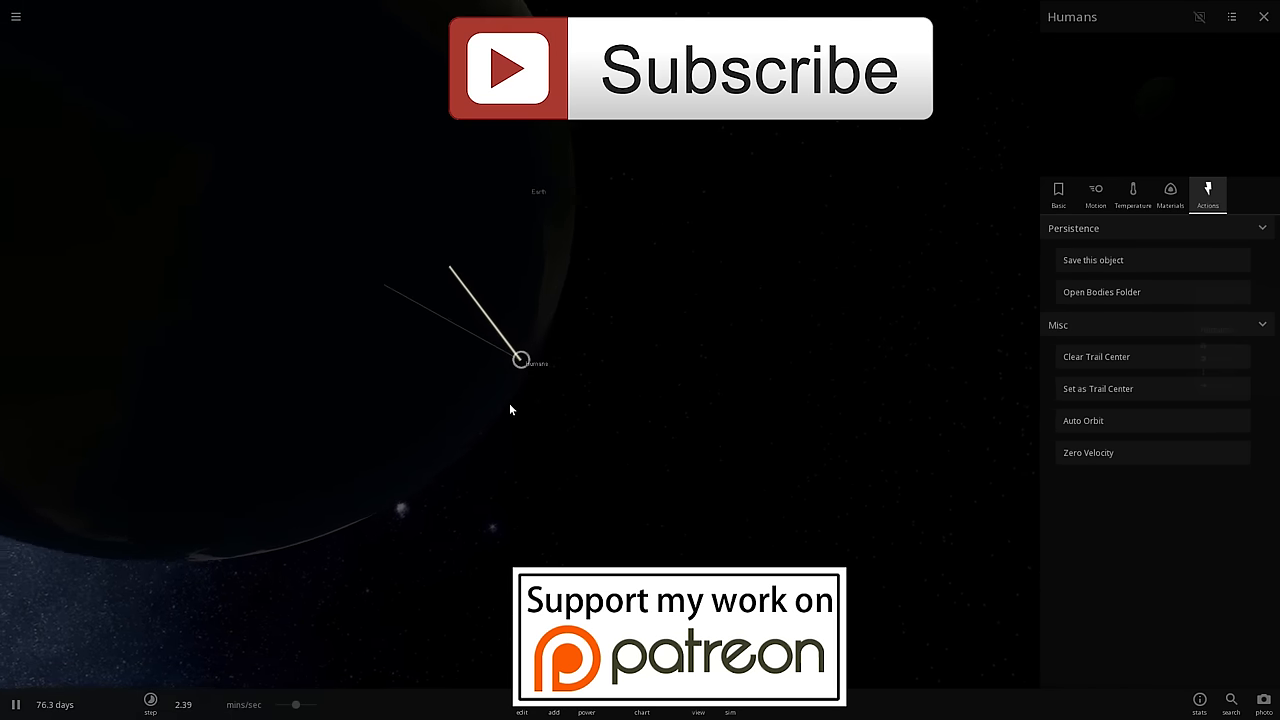
pyautogui.click(1058, 192)
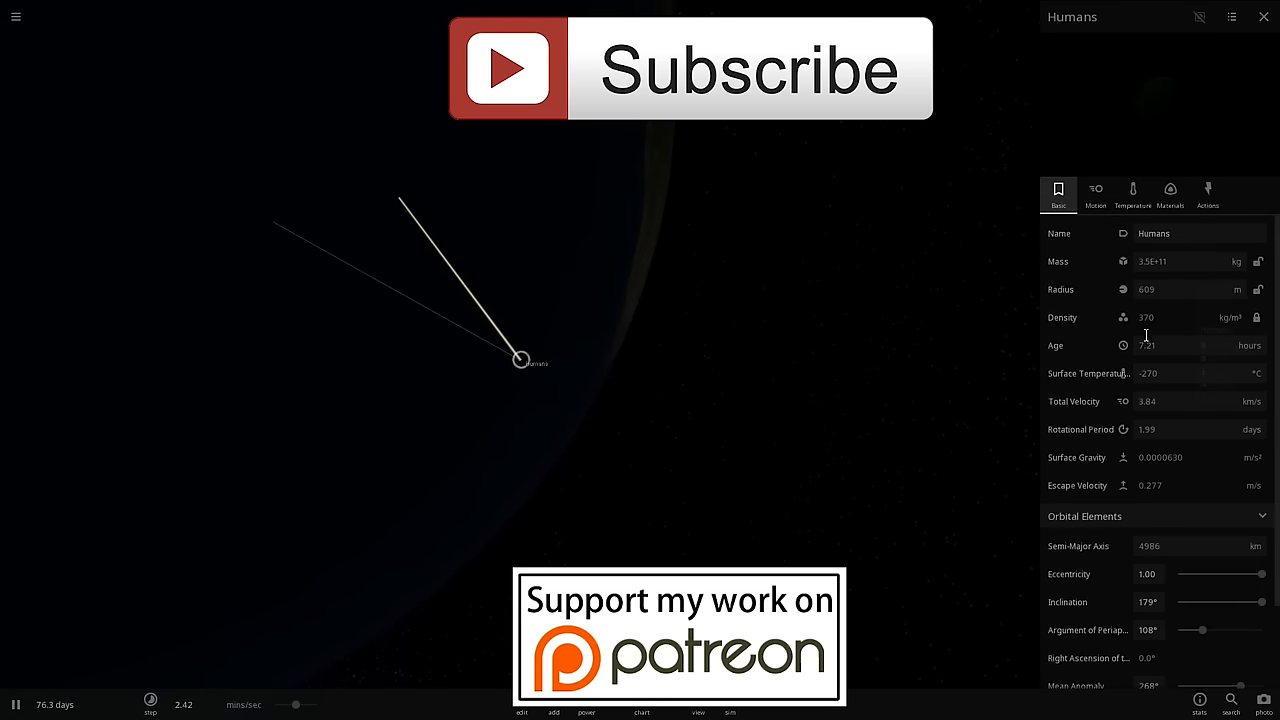